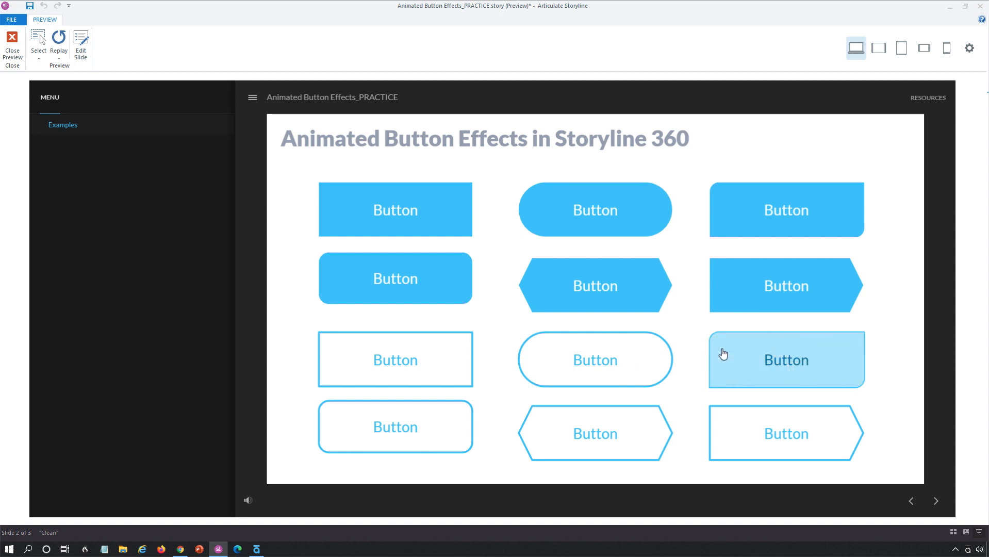
mouse_move(723, 356)
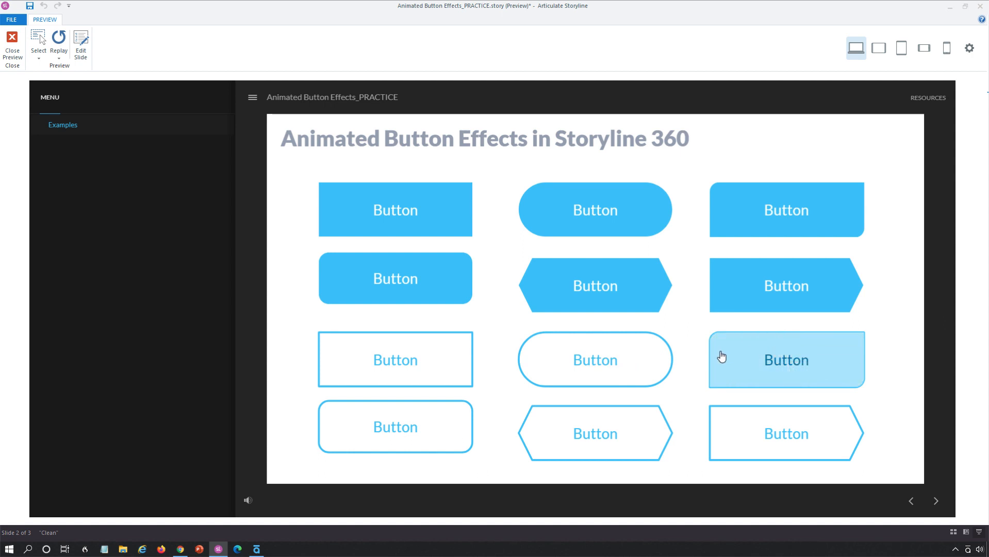
Close the preview to return to editing slide 1.2, Animated Button Effects.
left_click(12, 44)
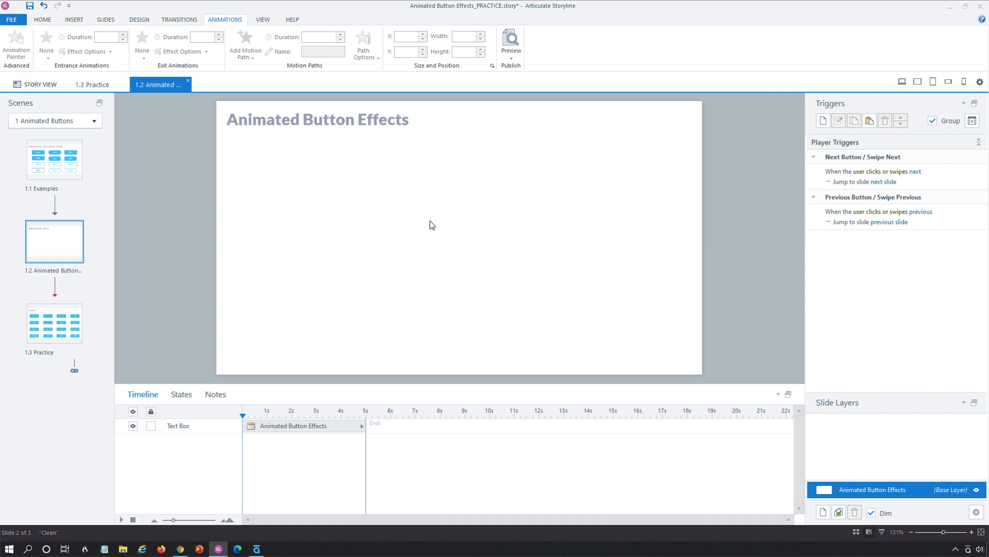
mouse_move(91, 84)
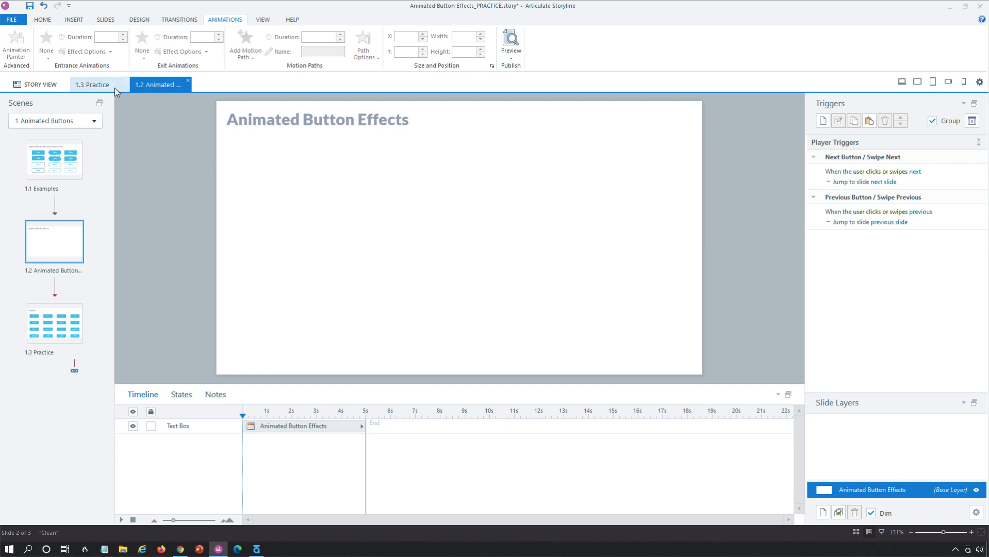
Draw a blue rectangle labelled 'Button' and enlarge its text to 24 pt.
left_click(74, 19)
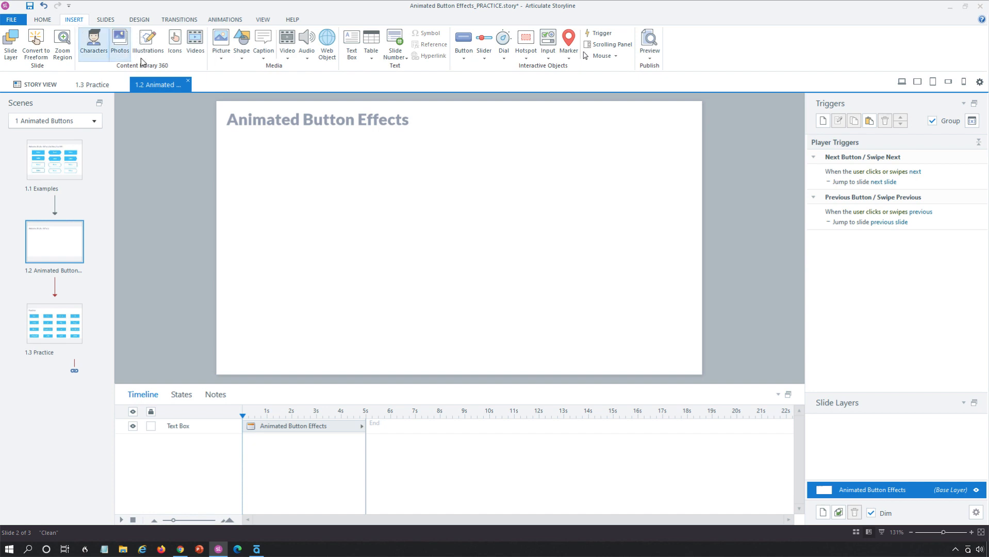
left_click(241, 41)
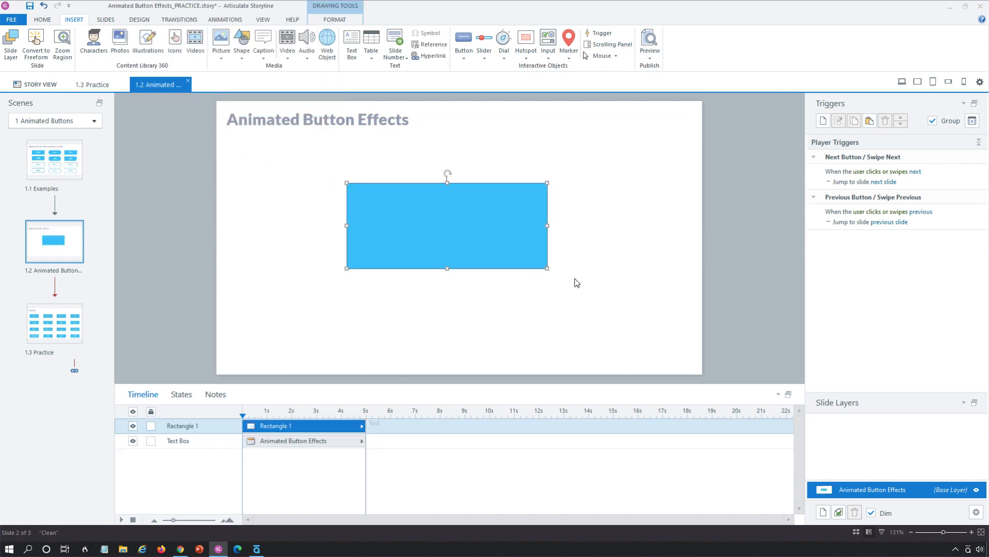
type("Button")
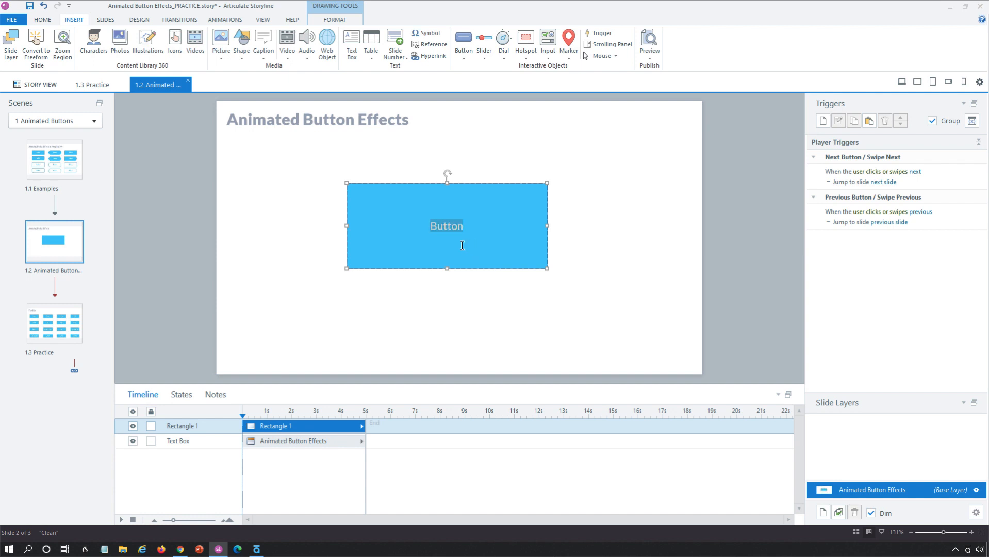
left_click(42, 20)
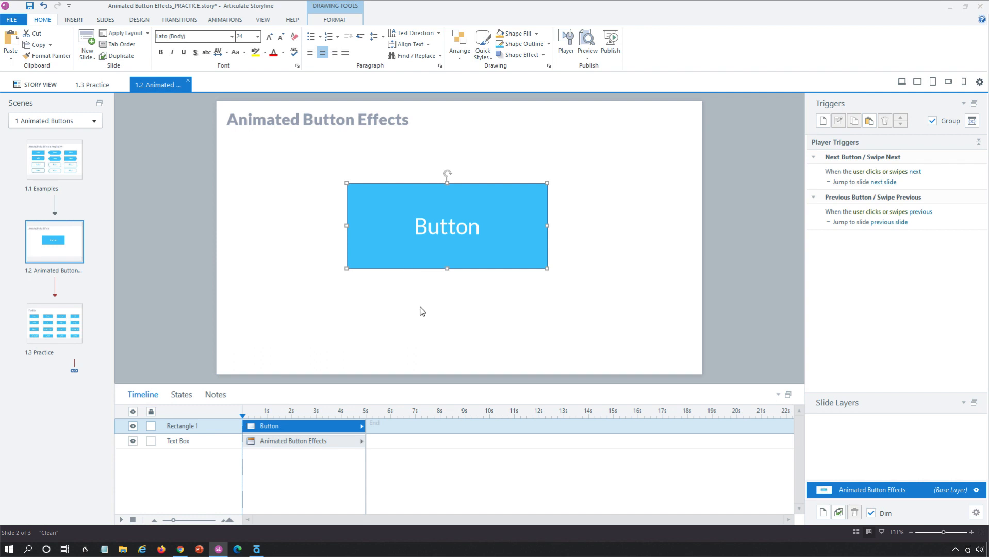
Add a built-in Hover state to the Button rectangle alongside Normal.
left_click(180, 394)
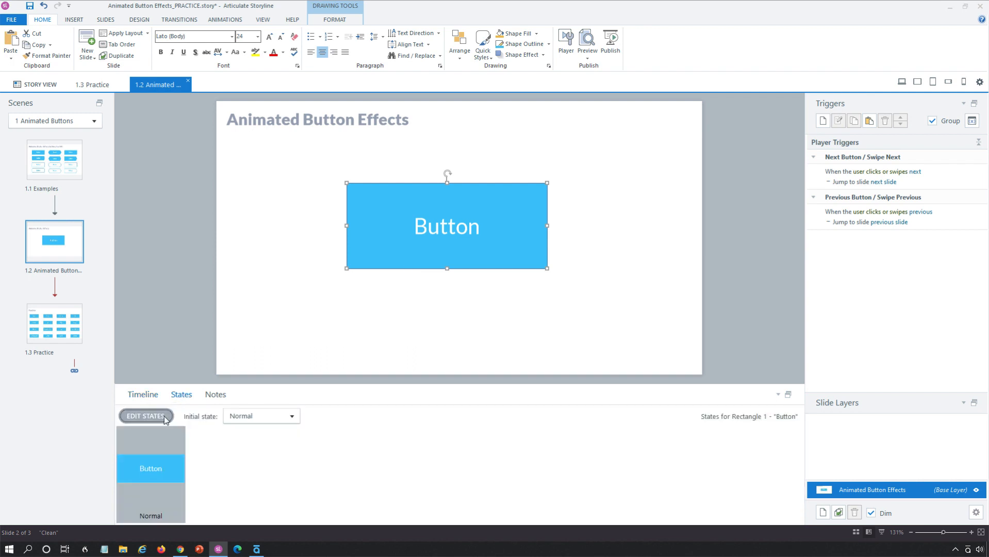
left_click(145, 415)
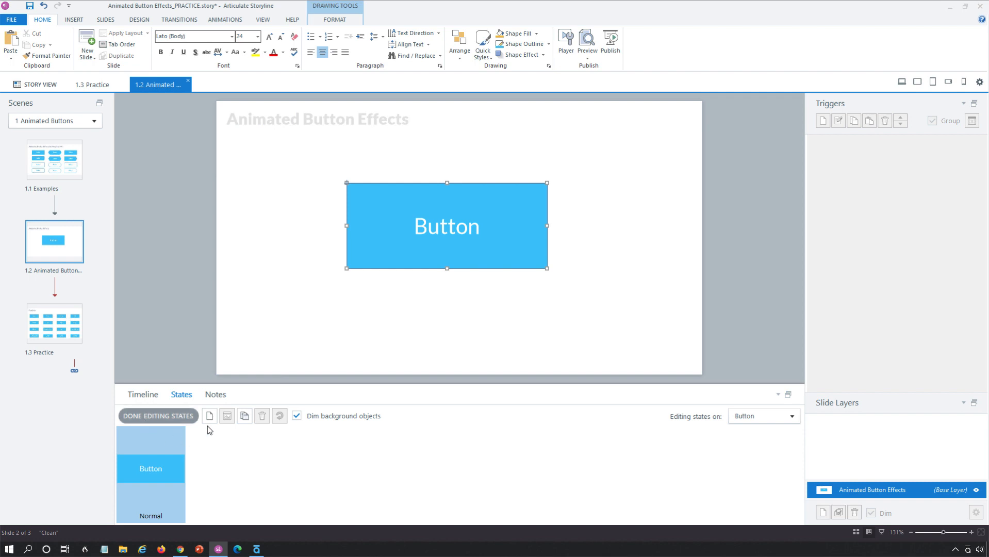
left_click(209, 415)
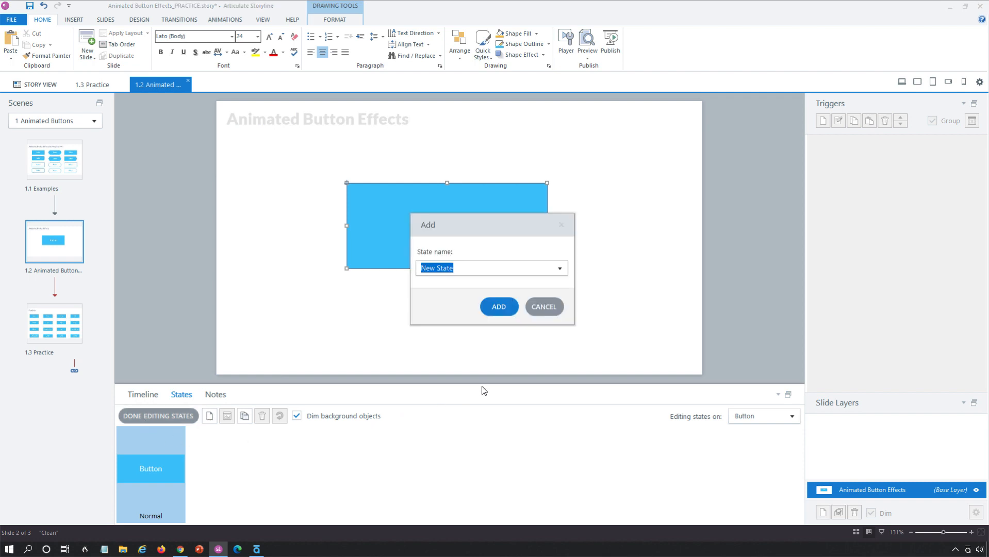
left_click(558, 268)
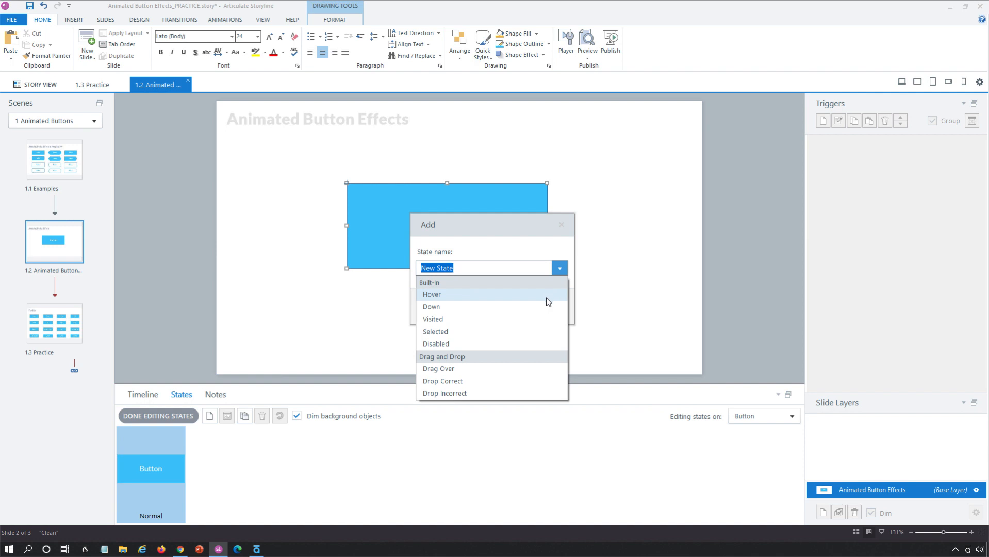
left_click(432, 295)
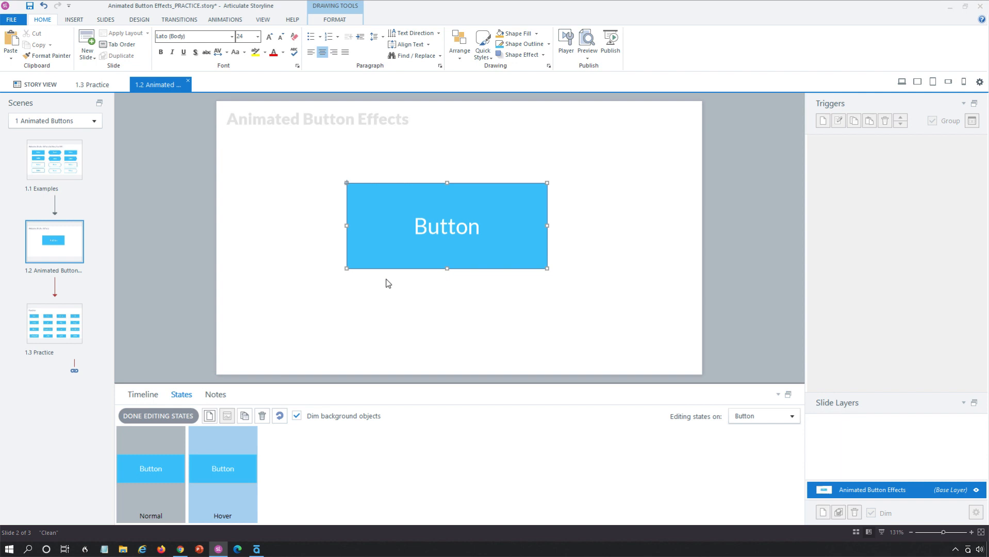
mouse_move(398, 283)
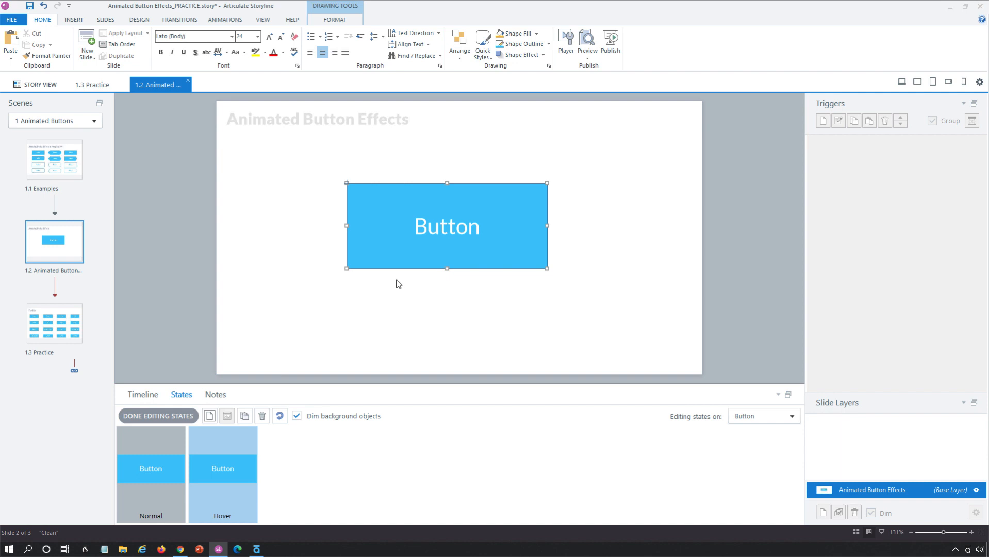
In the Hover state, draw an orange 297x127 rectangle and move it over the button.
left_click(224, 19)
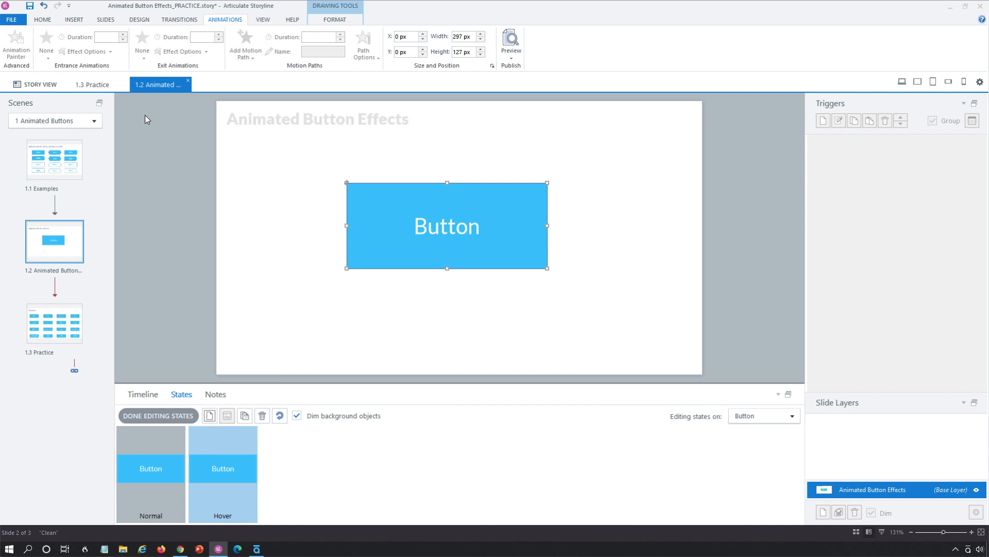
mouse_move(81, 49)
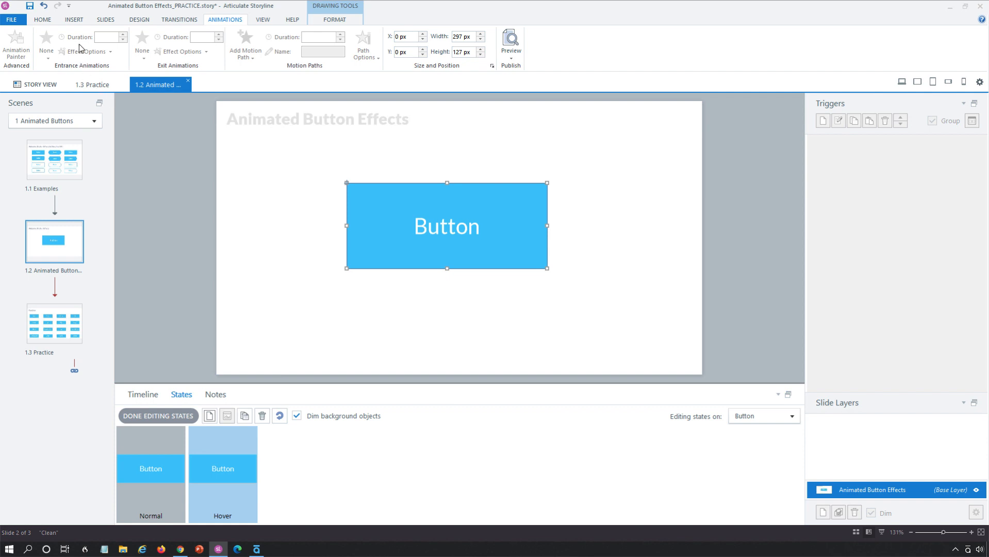
left_click(73, 20)
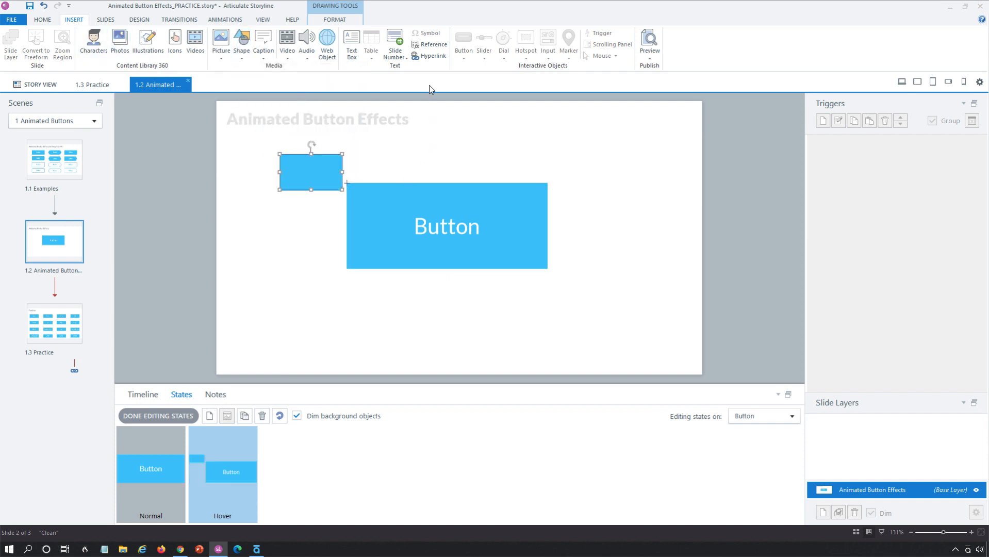
left_click(448, 34)
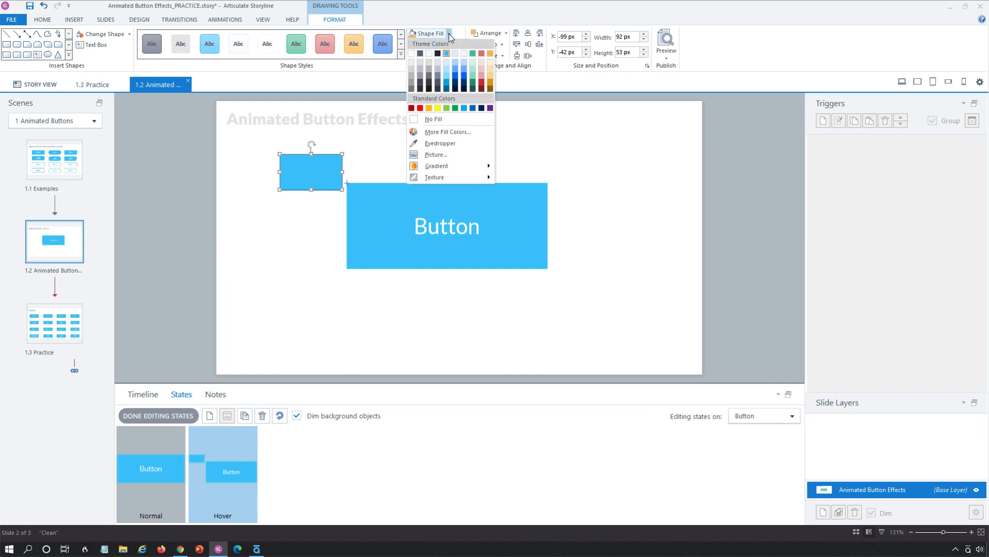
left_click(464, 62)
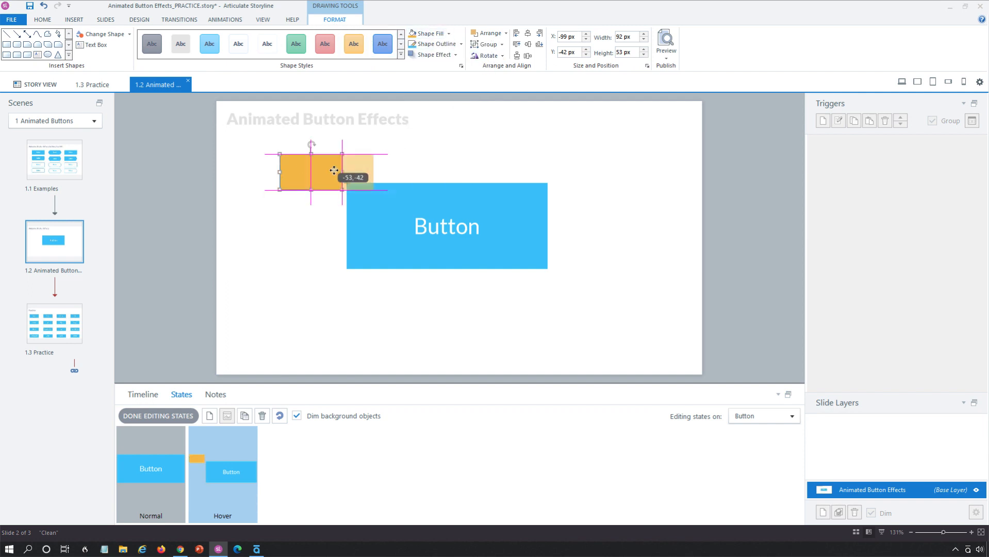
left_click_drag(334, 171, 382, 214)
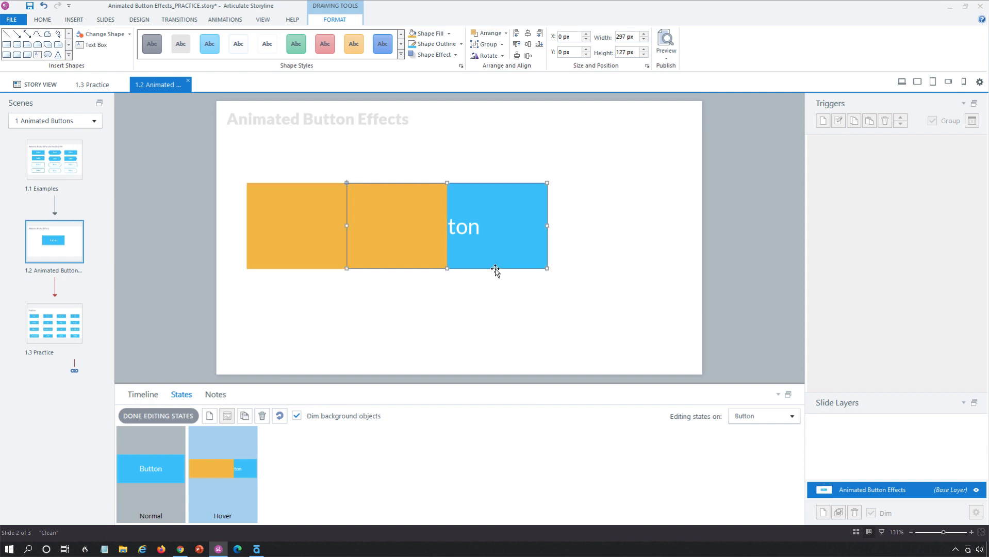
left_click_drag(497, 271, 391, 229)
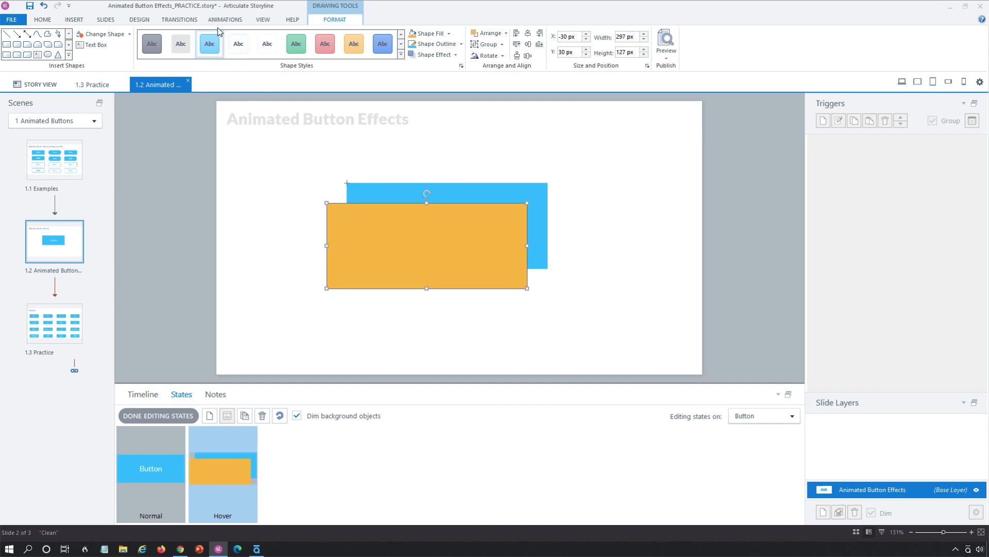
Give the orange shape Wipe entrance and exit (From Right), and label it Button.
left_click(225, 19)
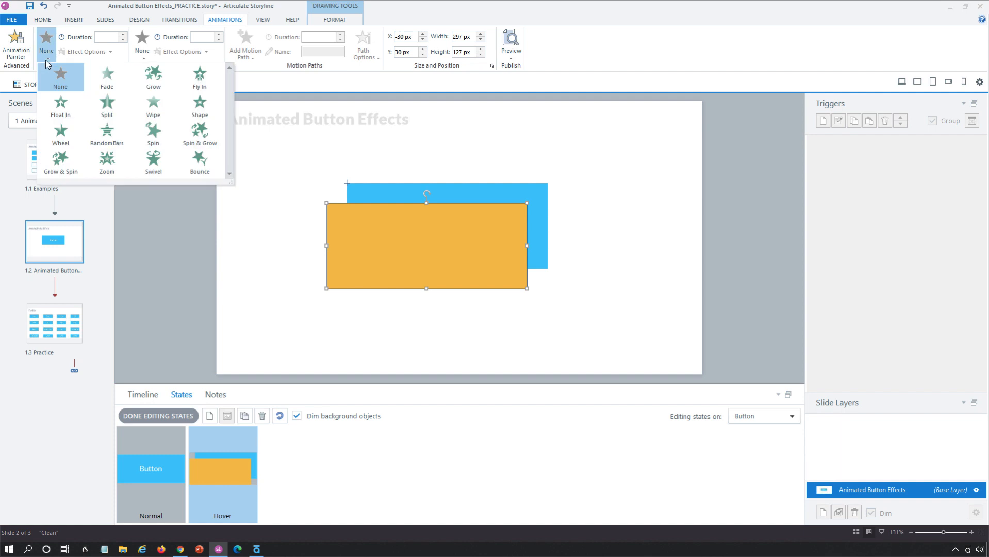
mouse_move(39, 69)
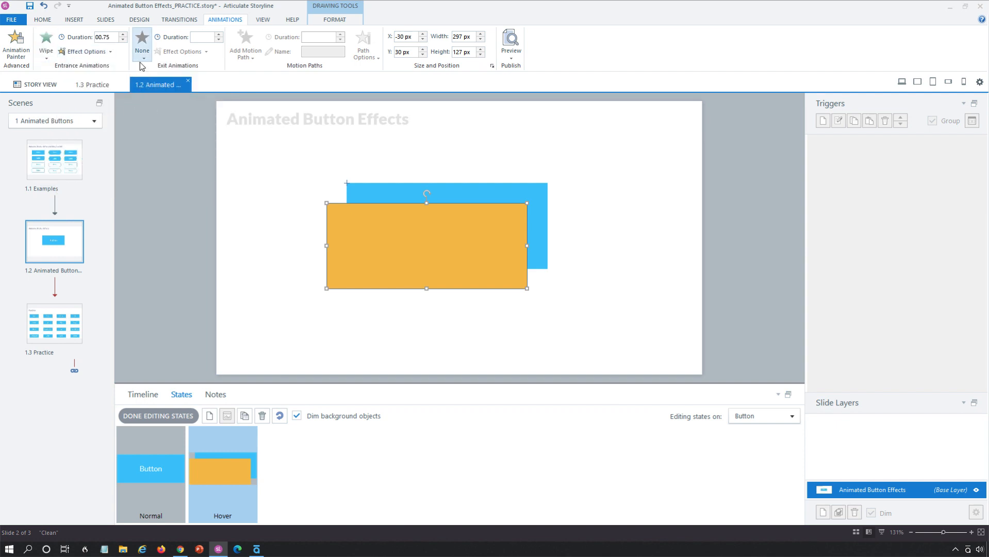
left_click(142, 44)
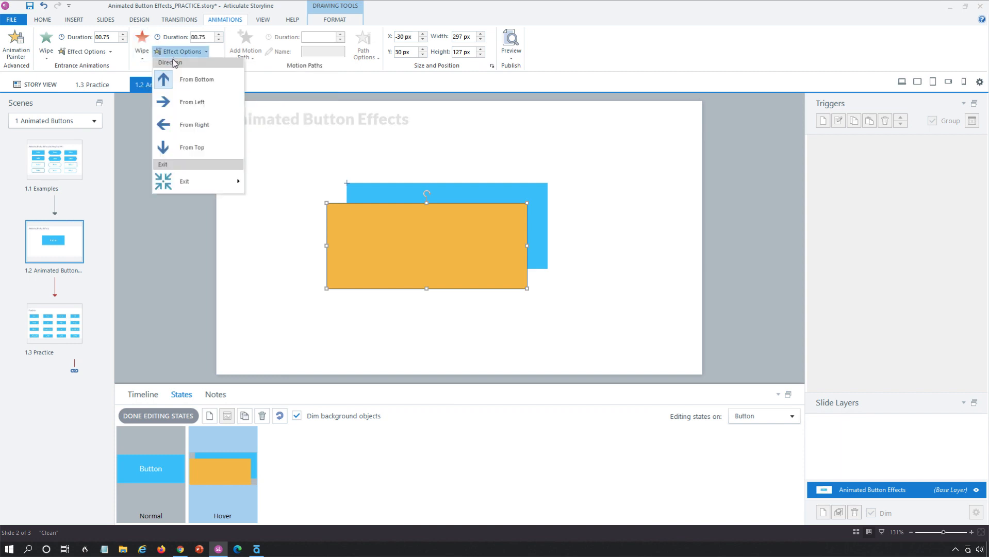
mouse_move(192, 125)
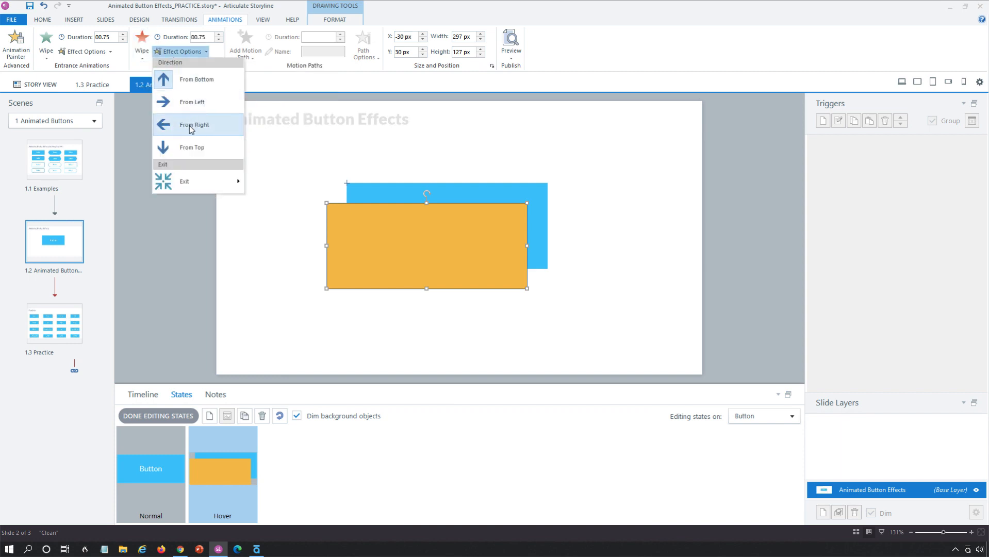
left_click(194, 124)
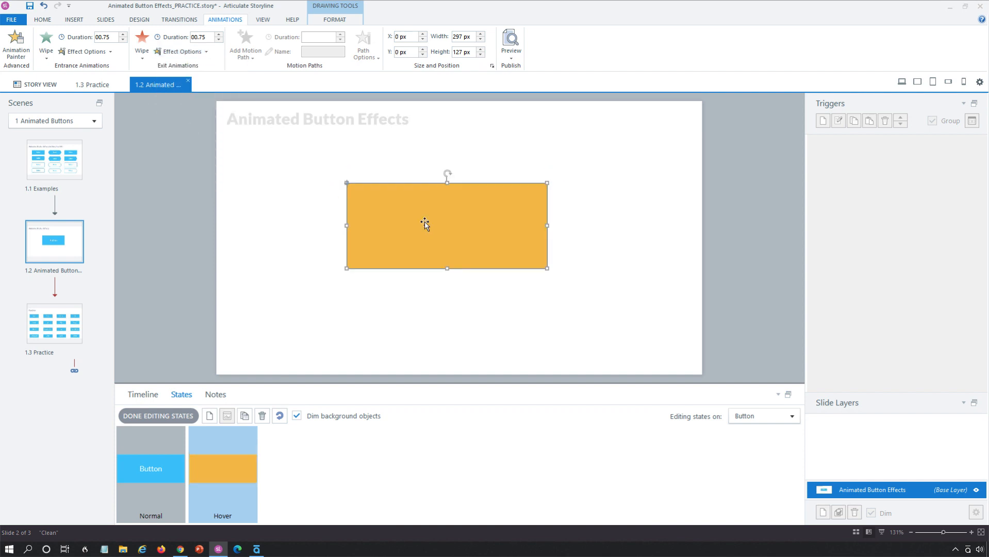
double_click(447, 225)
type("Button")
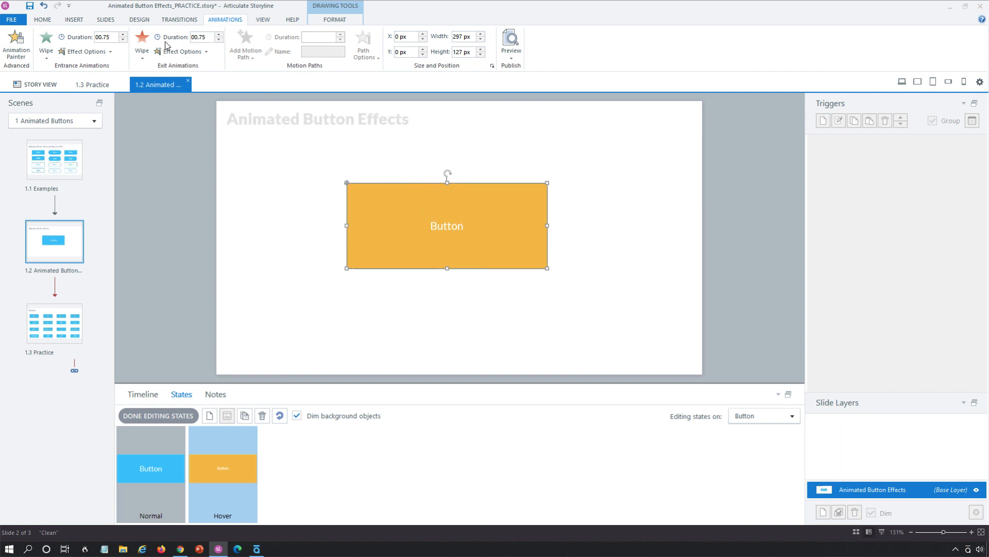
left_click(42, 20)
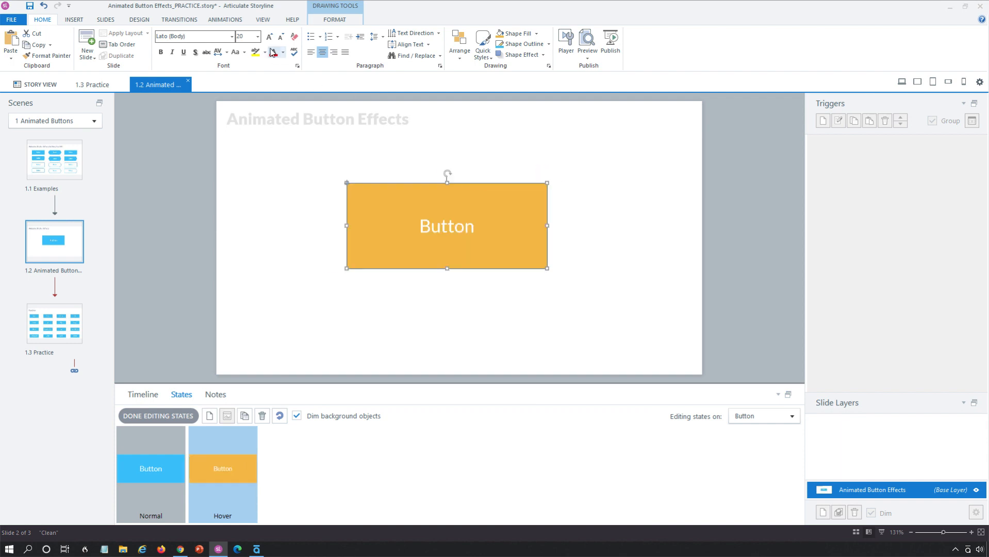
Raise the hover label's font size from 20 to 24, then finish editing states.
left_click(269, 36)
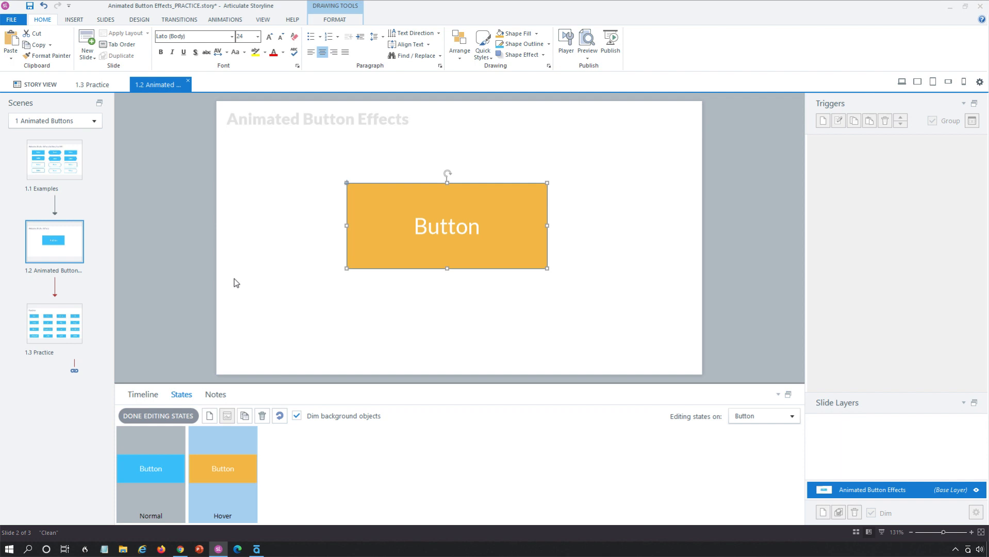
left_click(157, 415)
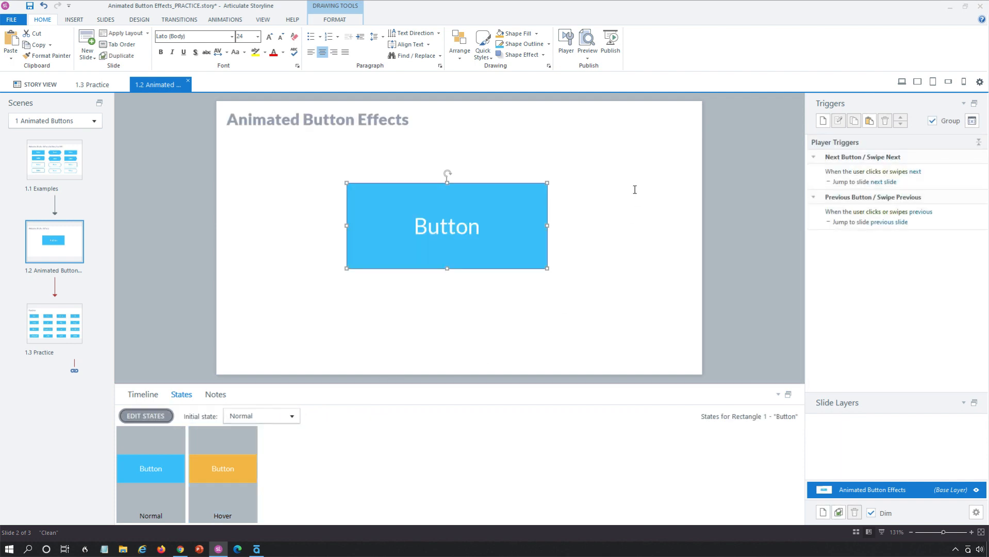
left_click(585, 43)
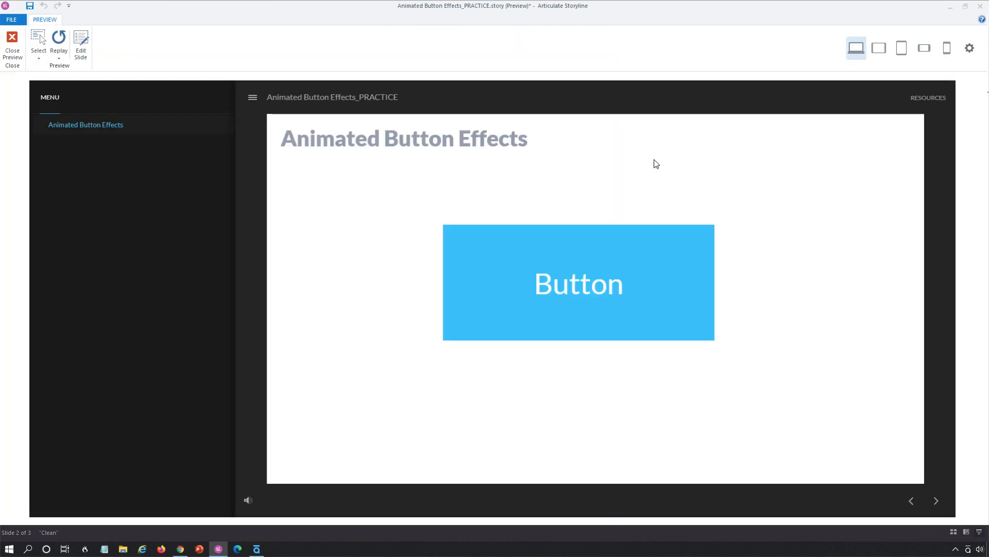
mouse_move(563, 250)
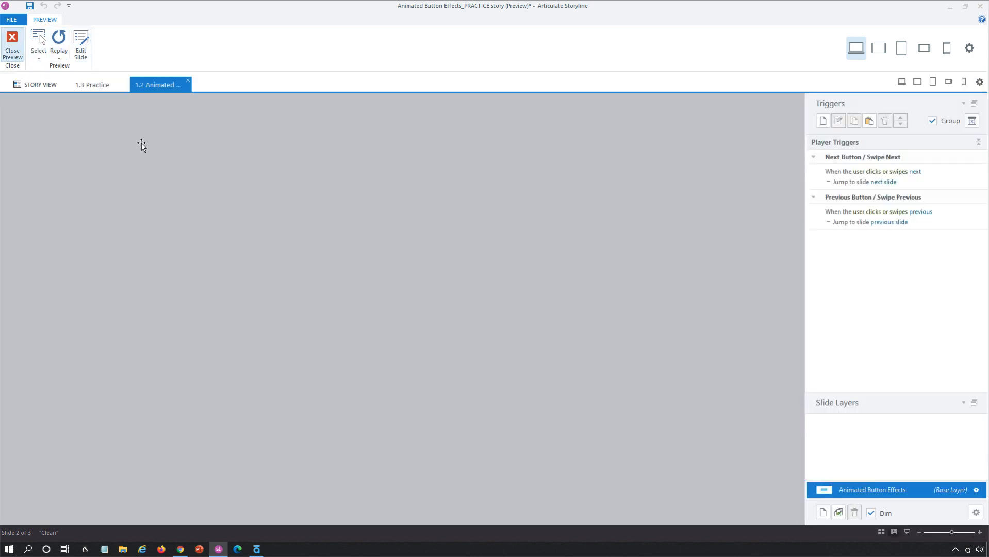
Close the preview, re-enter state editing, and resize the orange Hover shape into a thin top bar.
left_click(11, 46)
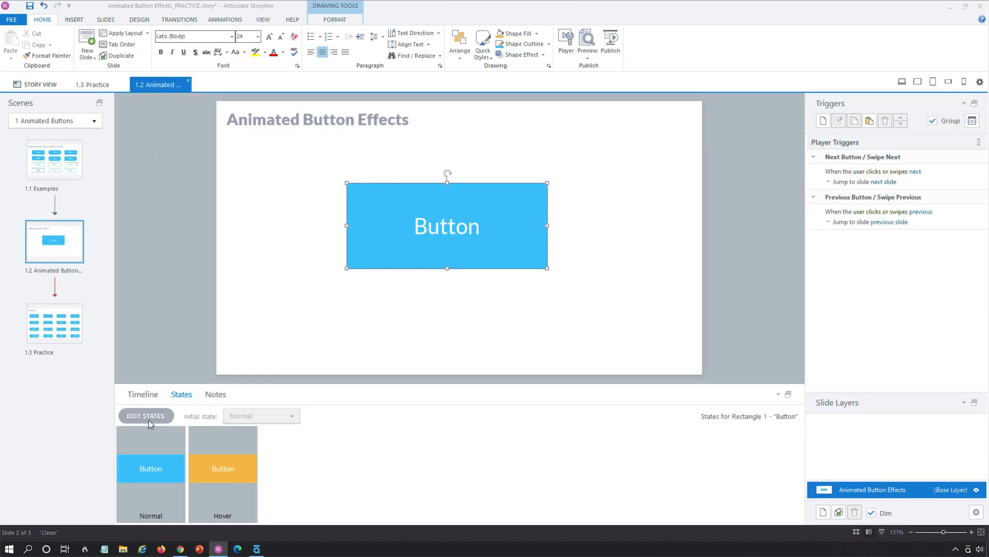
left_click(145, 415)
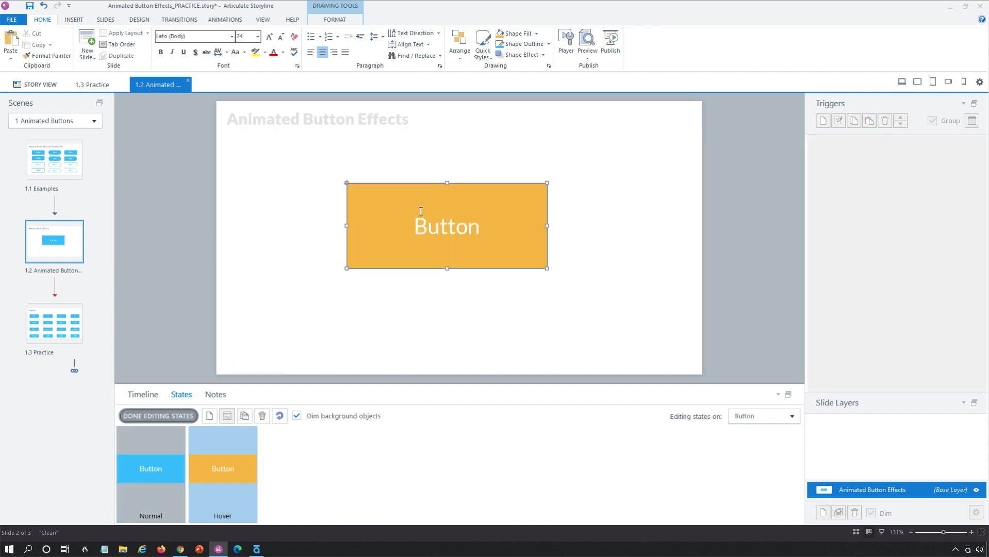
double_click(446, 226)
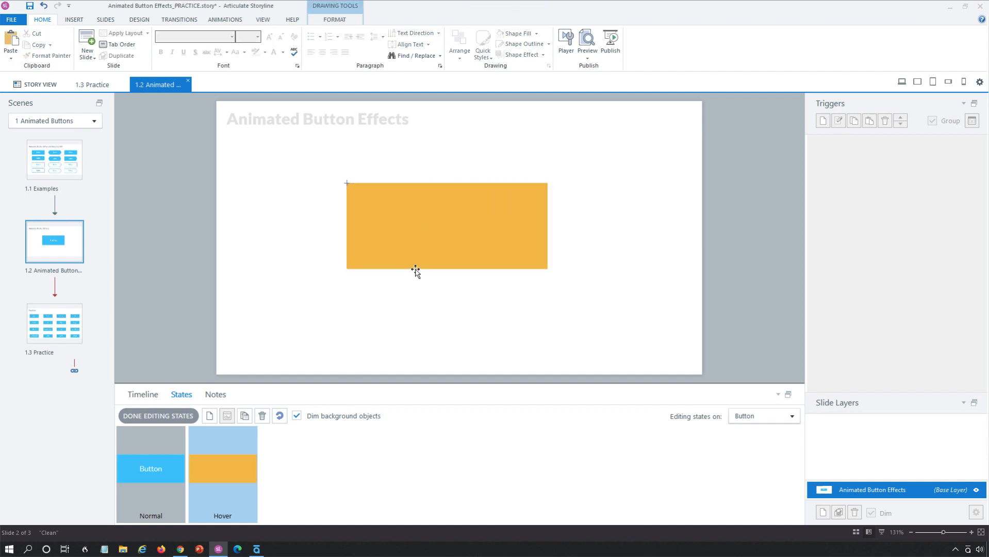
left_click(447, 225)
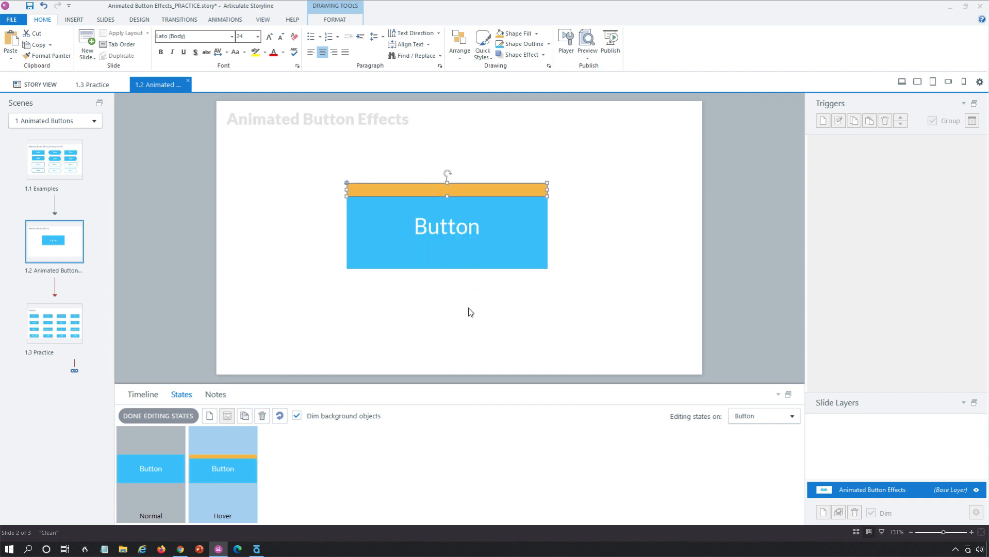
mouse_move(324, 209)
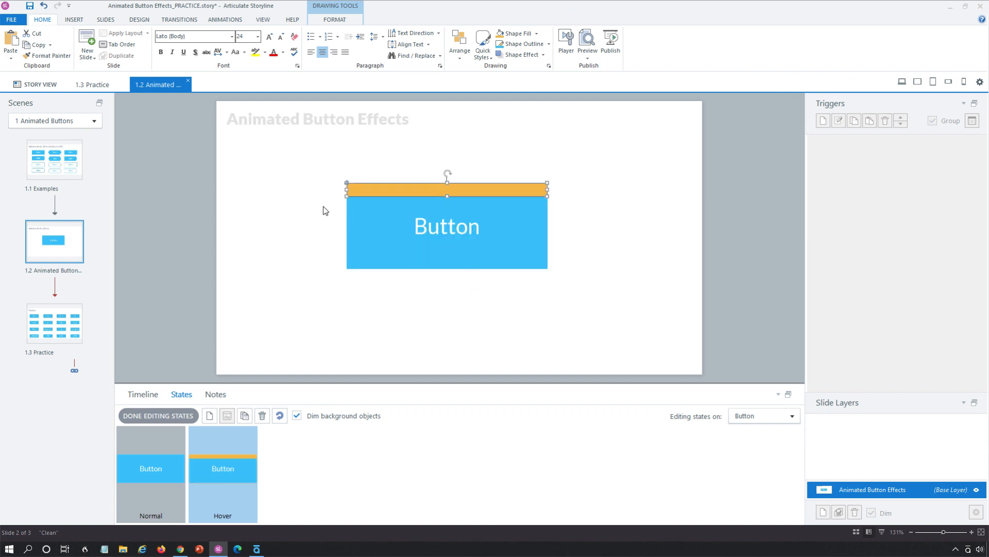
mouse_move(358, 221)
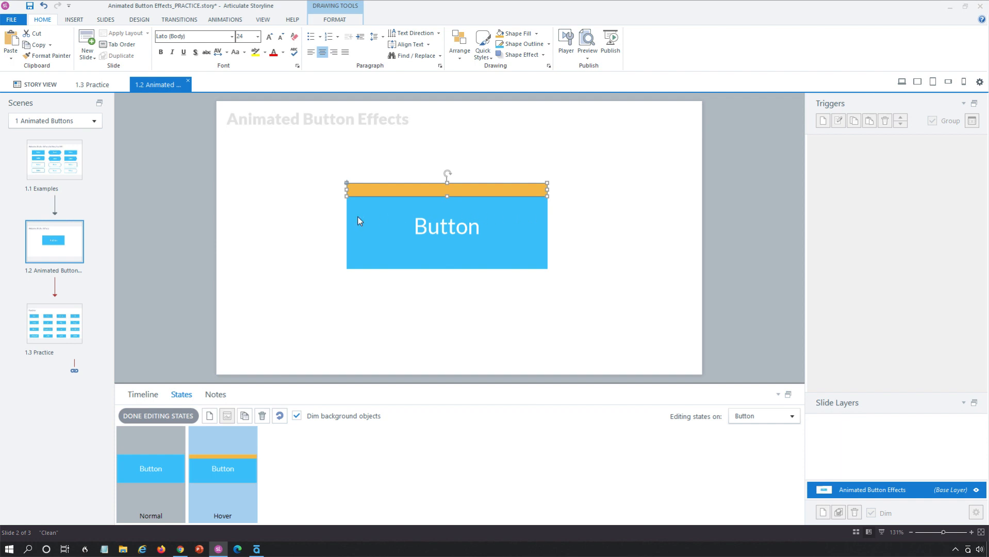
mouse_move(322, 215)
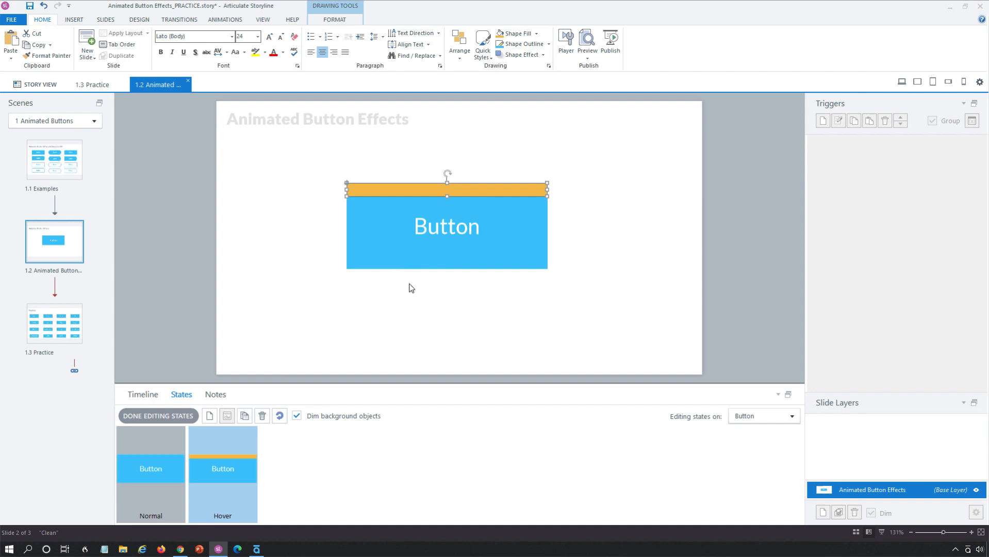
Close state editing and preview This Slide only.
left_click(158, 416)
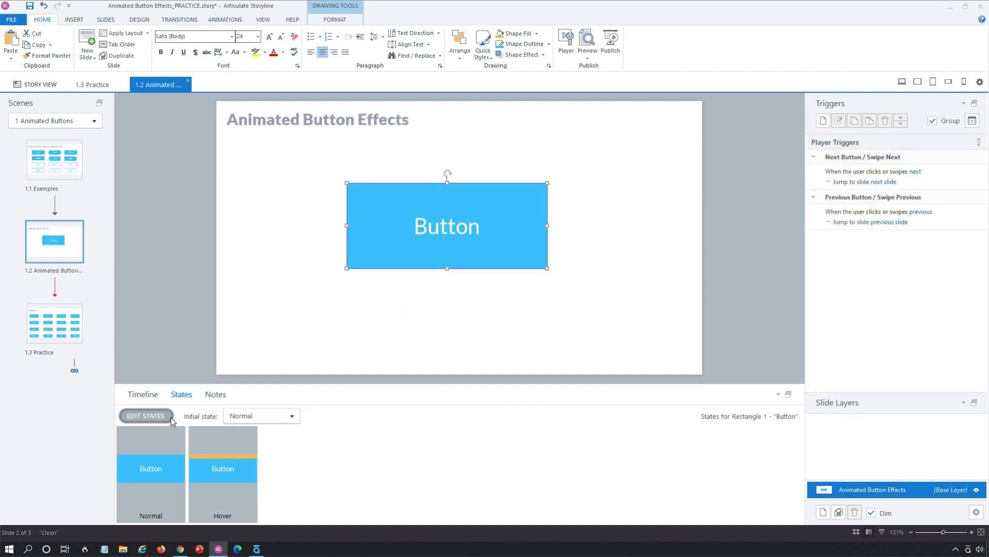
left_click(587, 46)
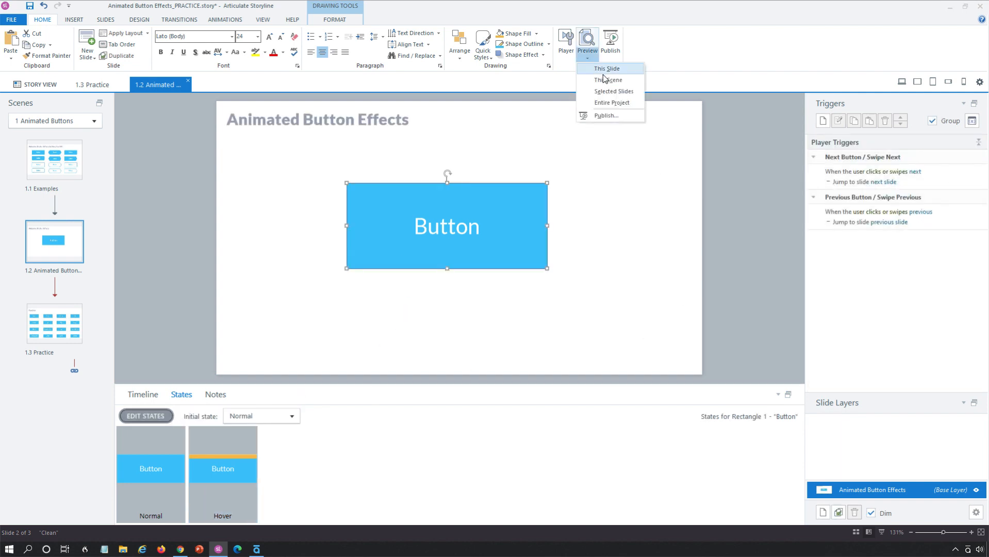
left_click(605, 68)
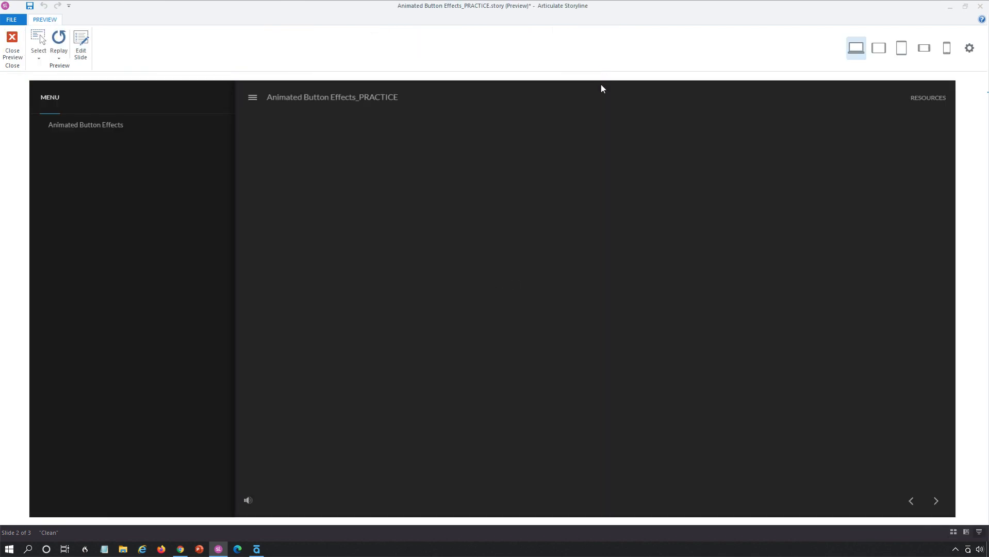